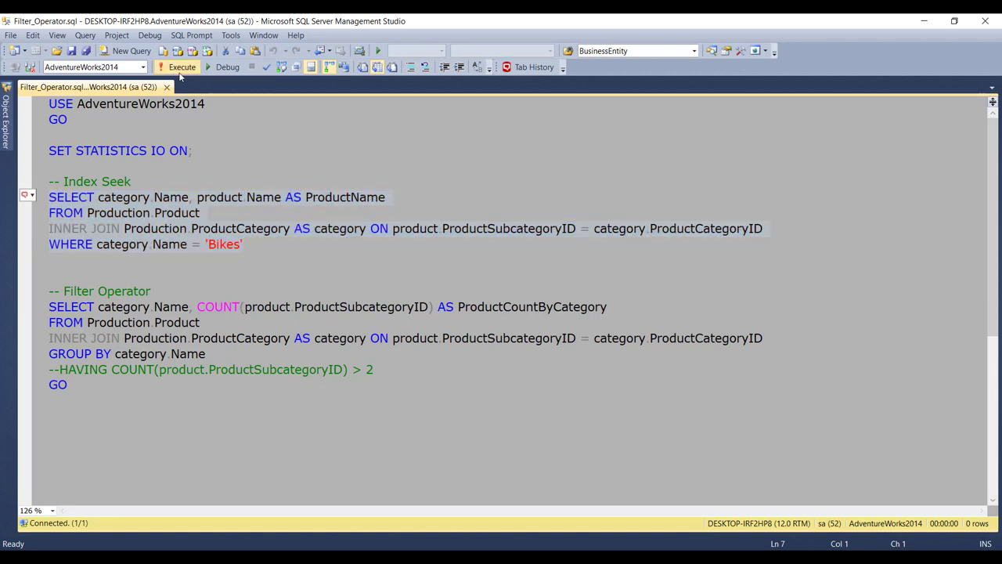
# Step: Run the 'Bikes' join query, returning 32 rows, and inspect its Index Seek operator in the plan
pyautogui.click(182, 66)
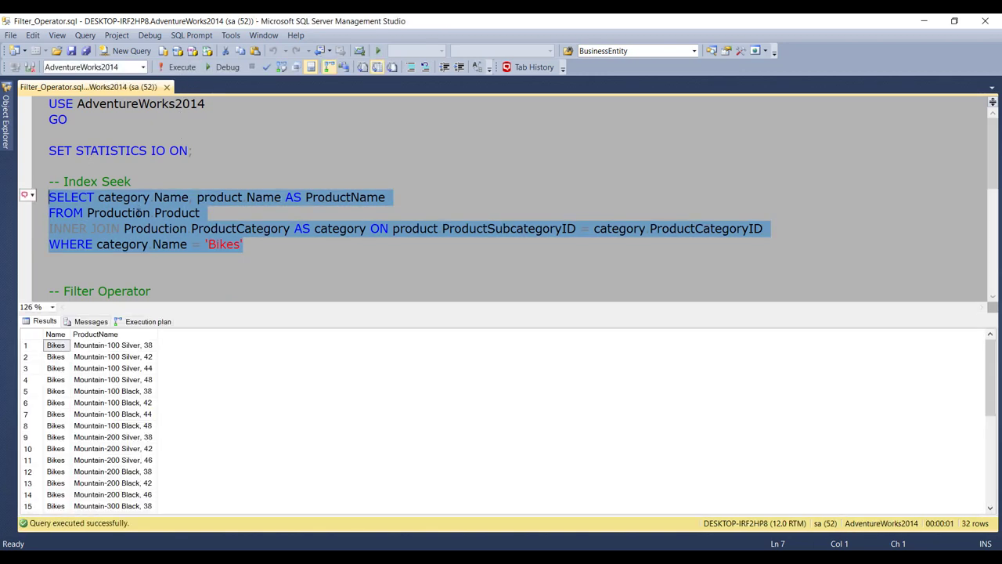
pyautogui.click(148, 321)
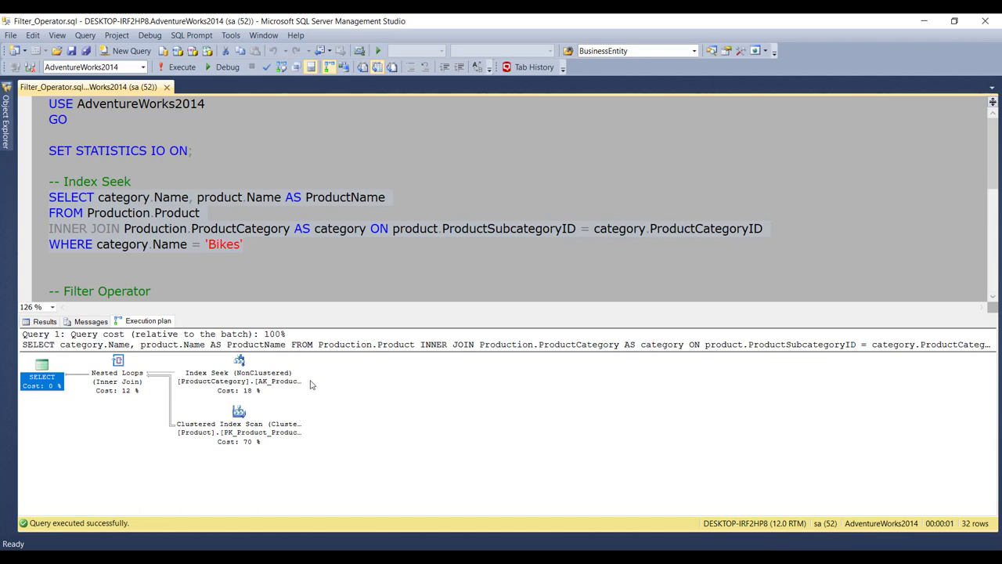
pyautogui.click(239, 376)
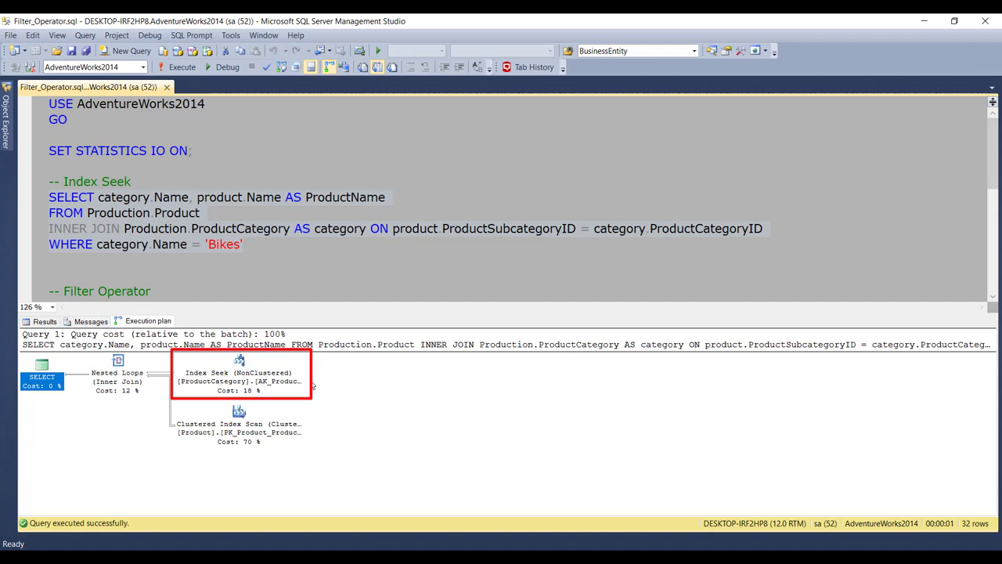
pyautogui.moveTo(238, 411)
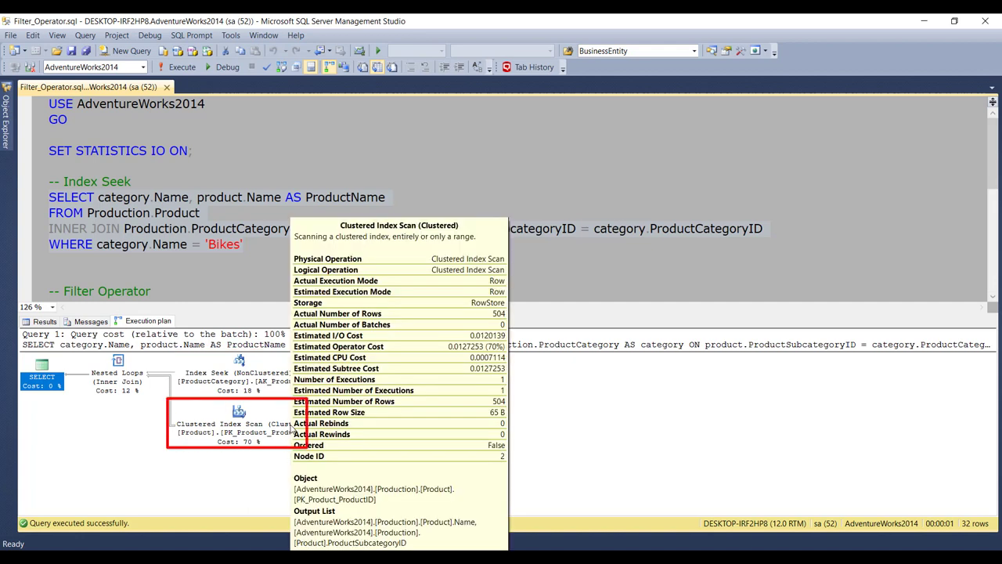
pyautogui.moveTo(281, 448)
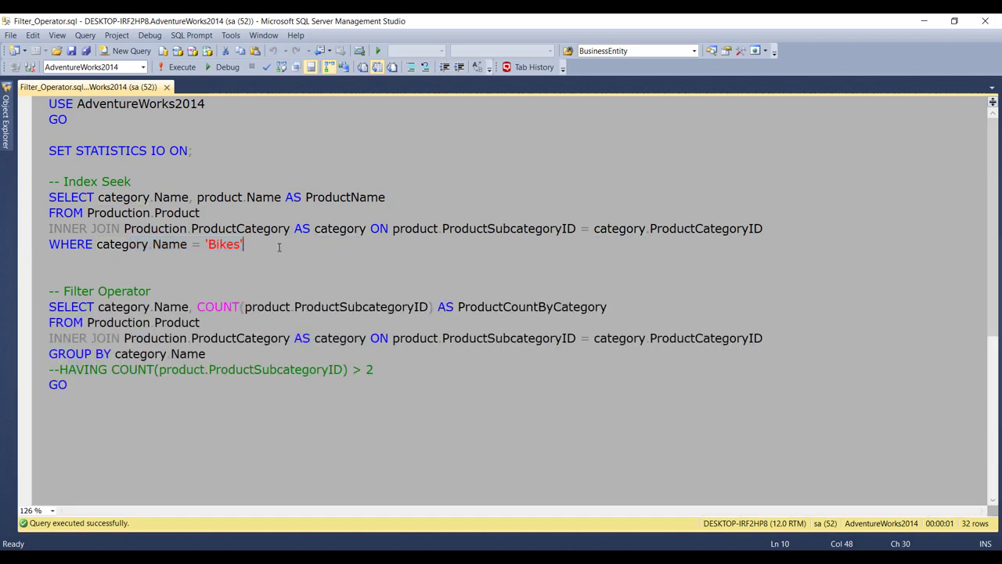
# Step: Run the category-count GROUP BY query for four rows, view its plan, and reach the HAVING line
pyautogui.scroll(-3)
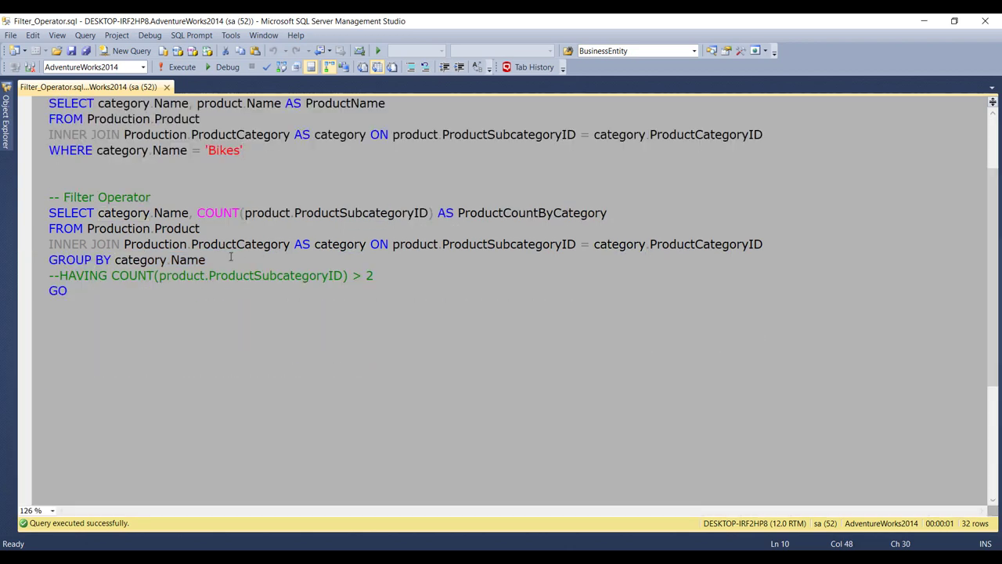
pyautogui.click(243, 150)
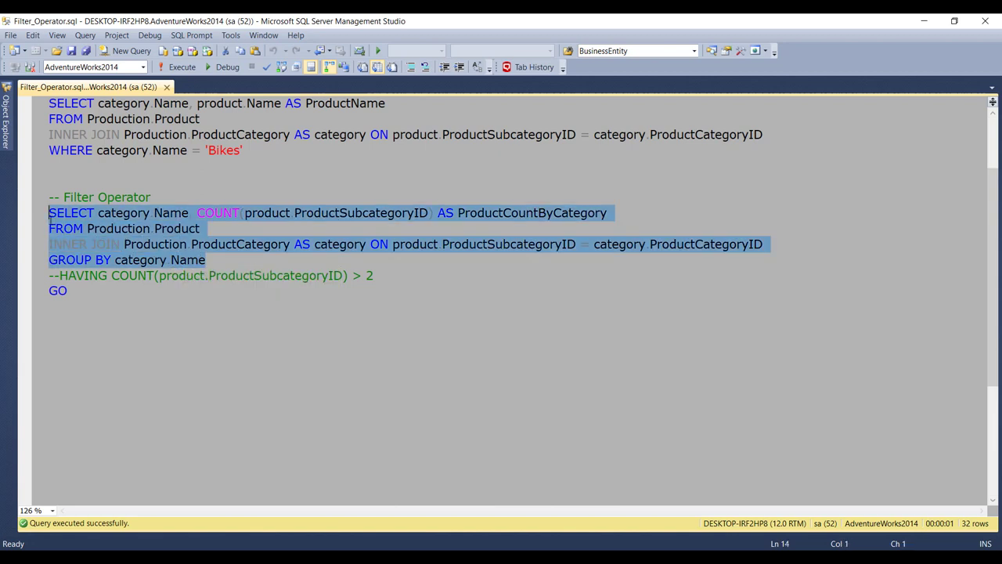
pyautogui.click(181, 67)
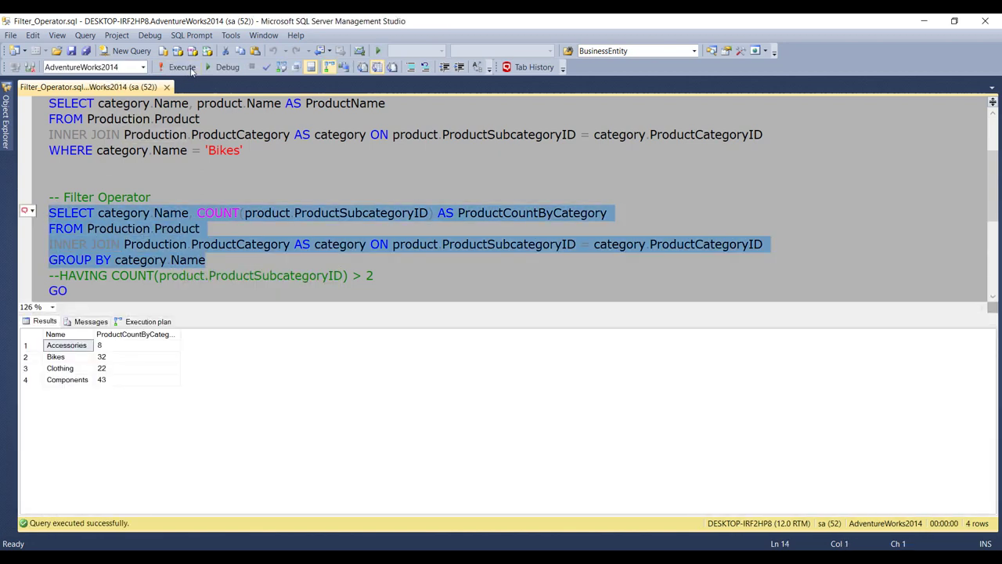
pyautogui.click(147, 321)
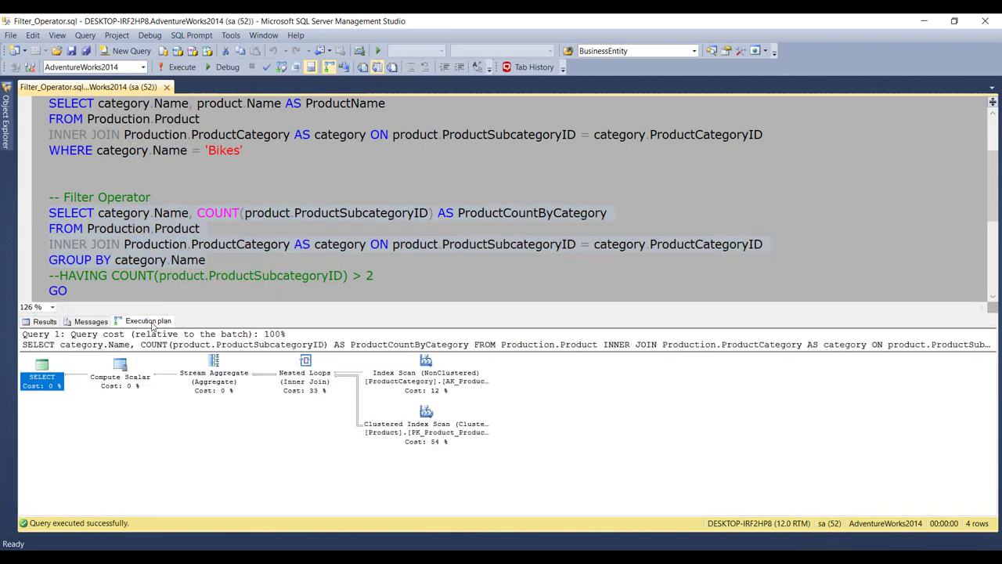
pyautogui.click(215, 149)
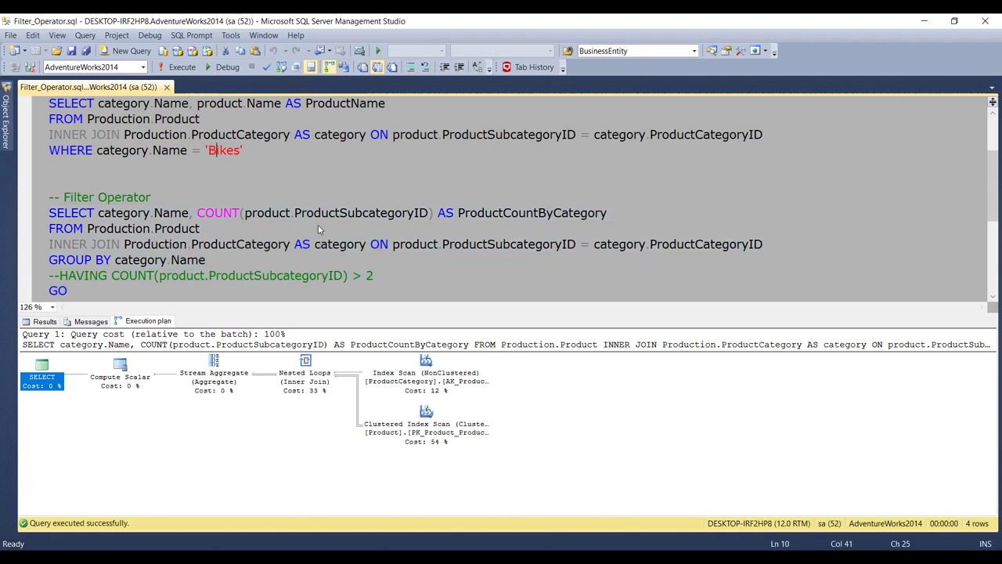
pyautogui.moveTo(292, 441)
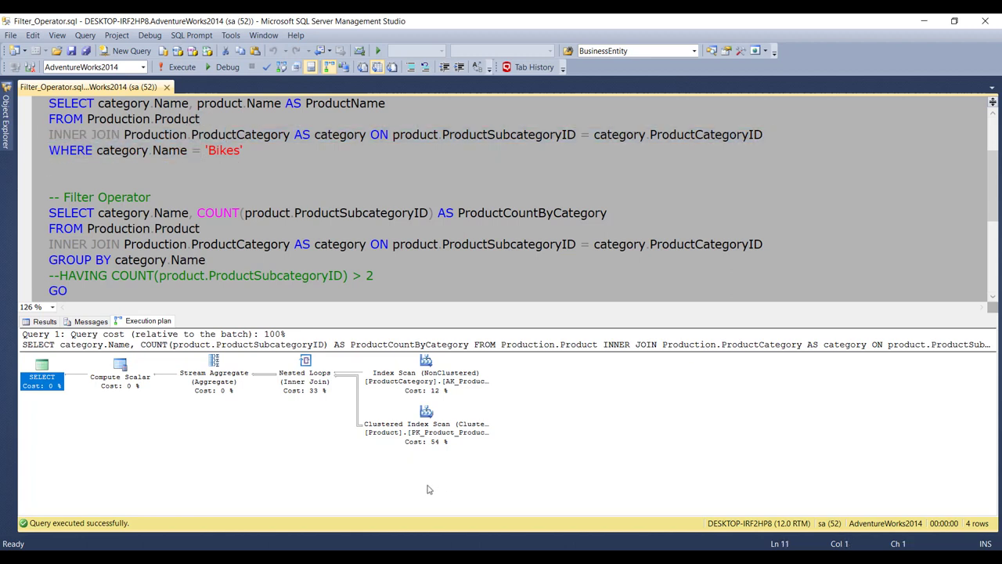
pyautogui.click(214, 373)
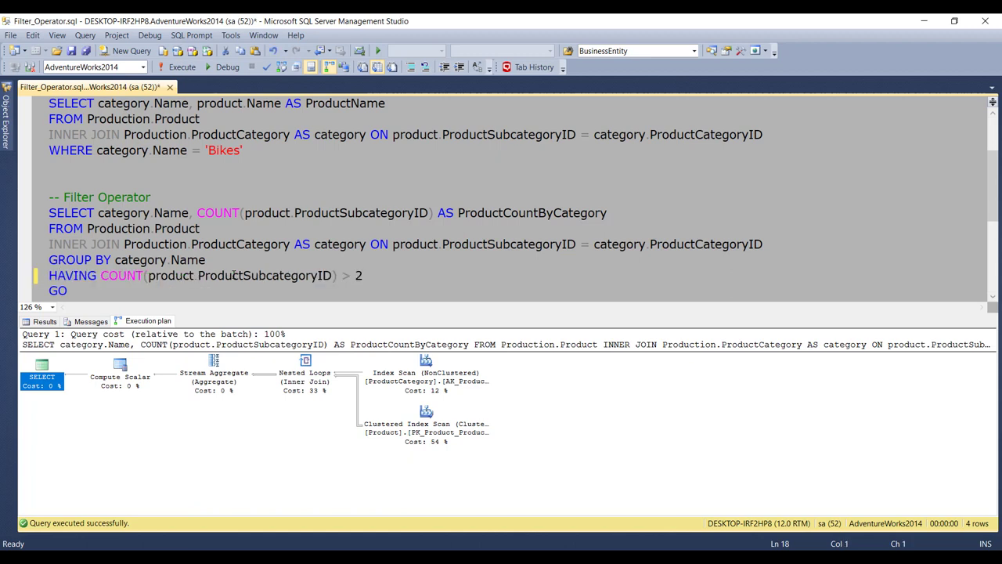
pyautogui.moveTo(88, 286)
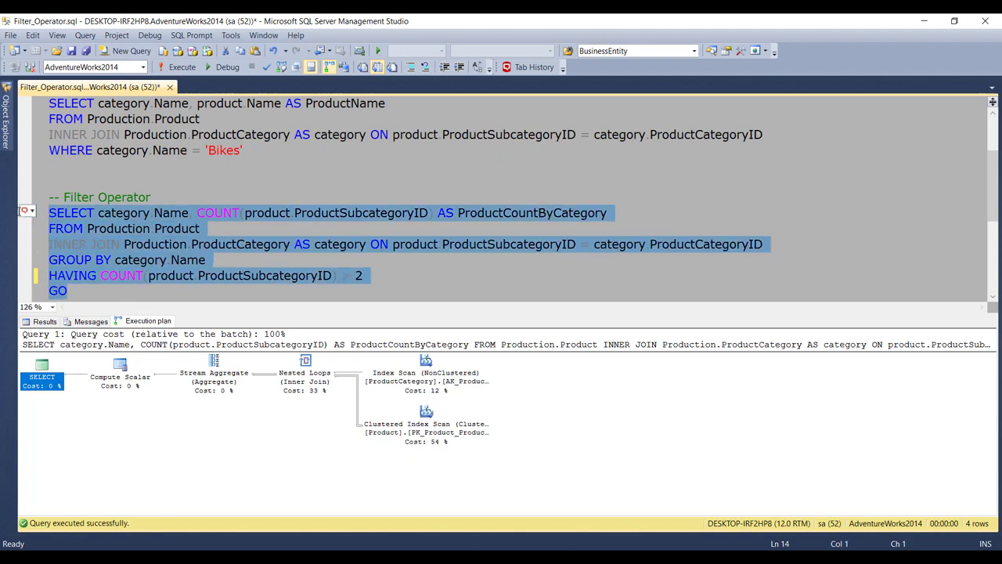
# Step: Rerun the query with HAVING active and inspect the count > 2 condition
pyautogui.click(176, 67)
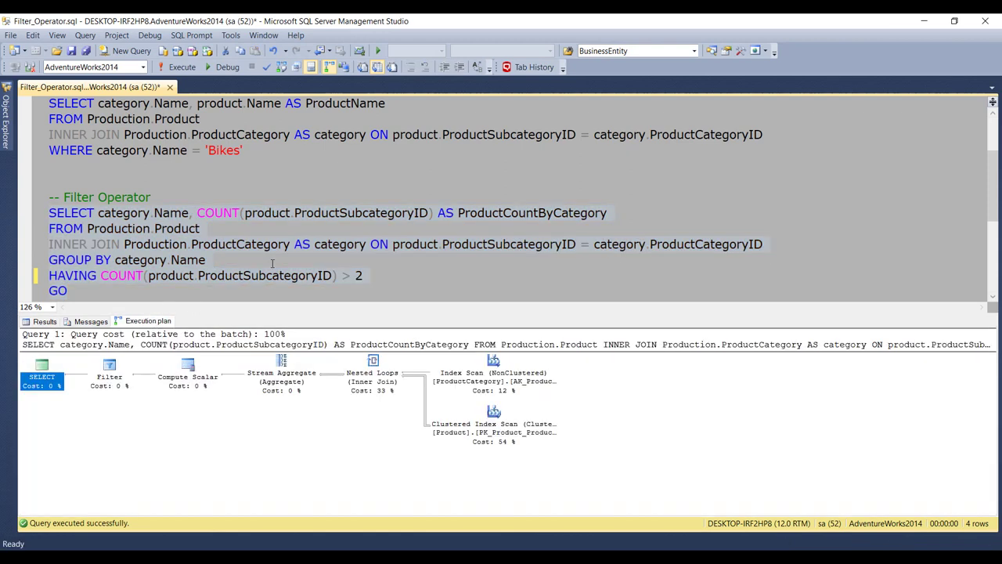
pyautogui.click(109, 371)
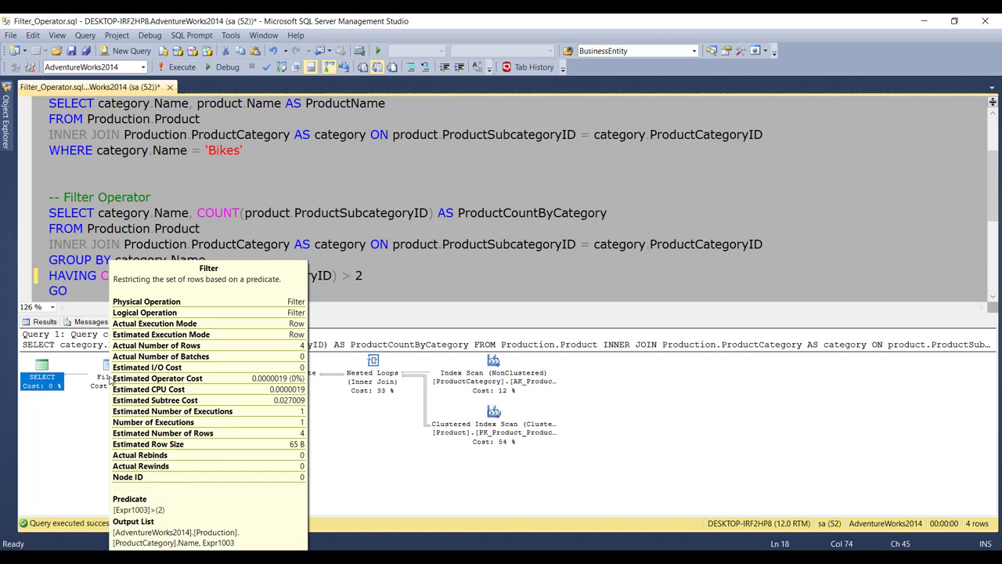
pyautogui.click(352, 276)
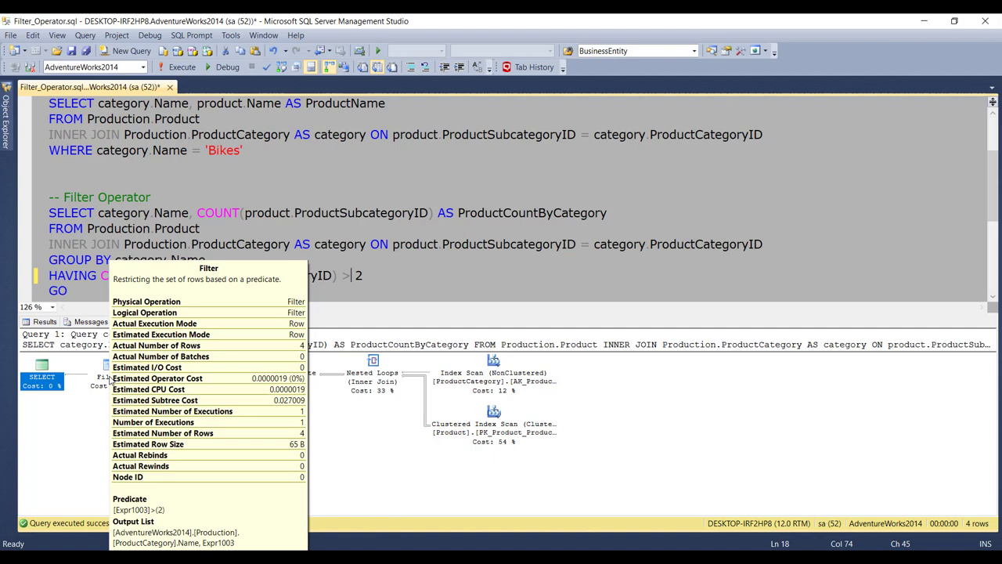